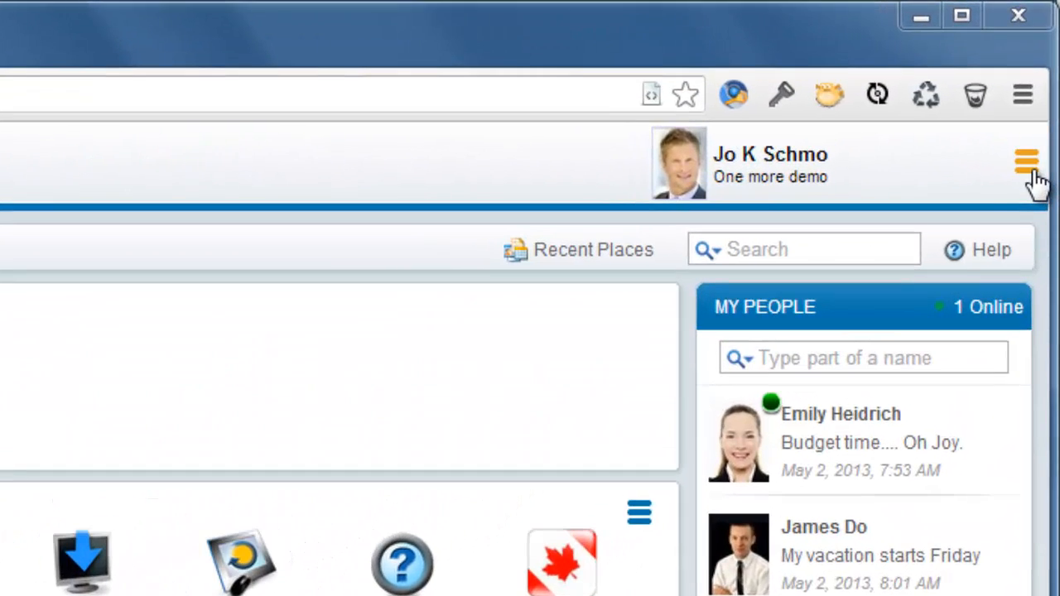
Browse the account options menu and the Twitter notification message, returning to the Home desktop
click(1027, 163)
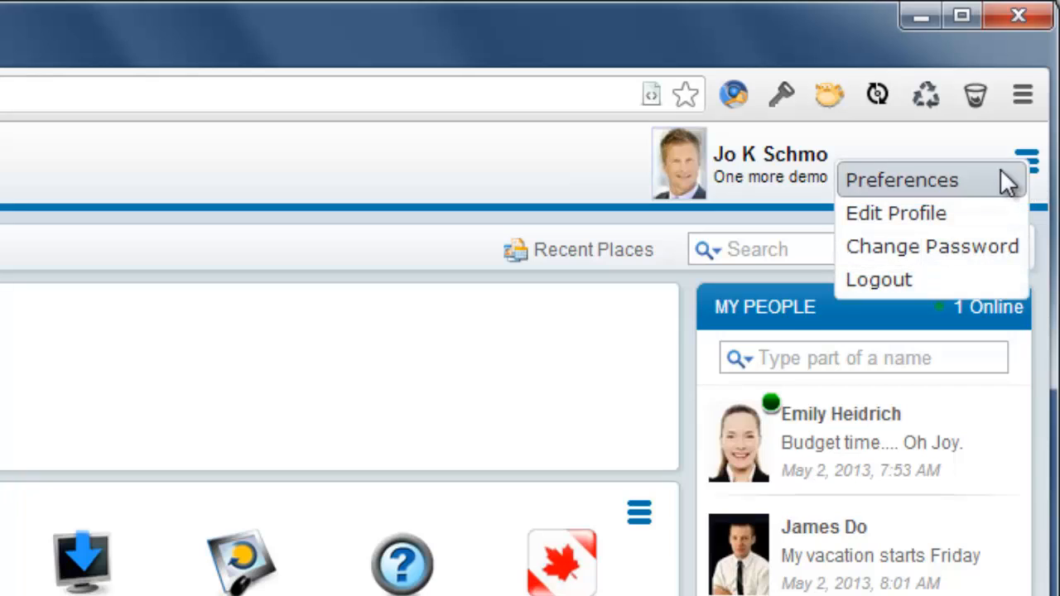
mouse_move(931, 245)
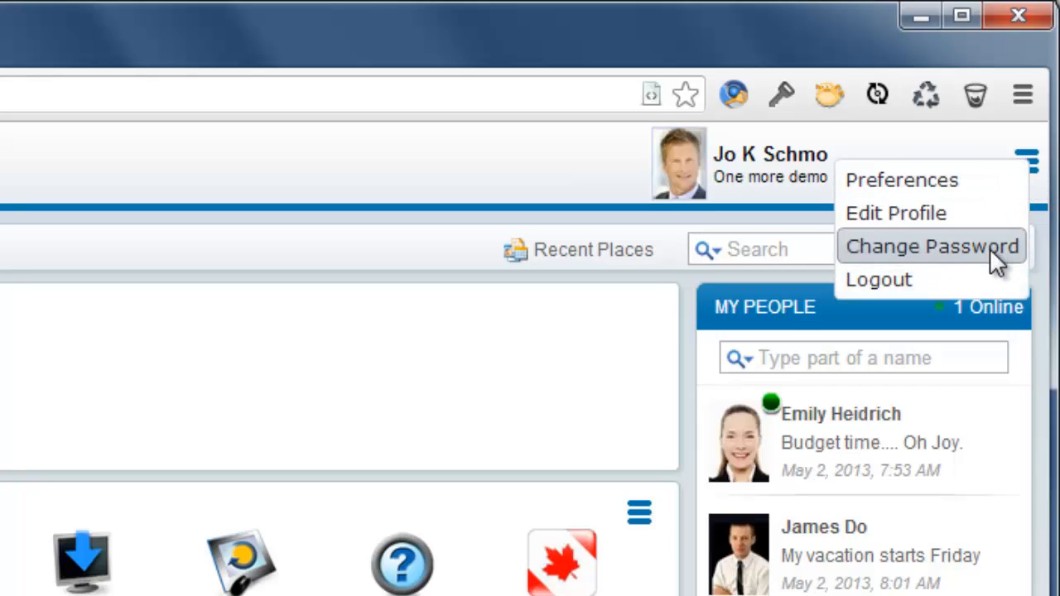
mouse_move(878, 279)
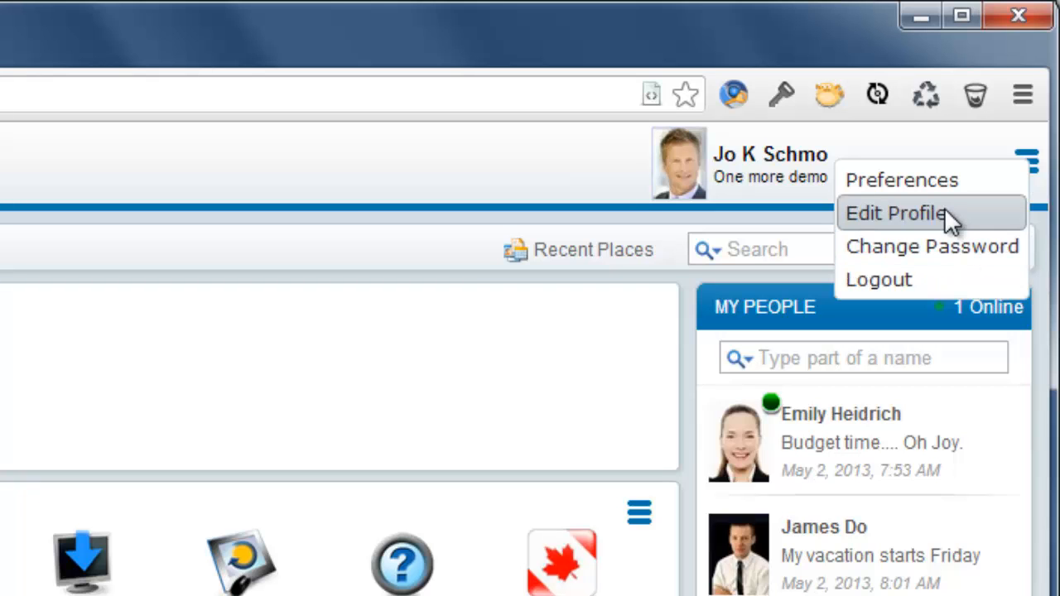
click(895, 212)
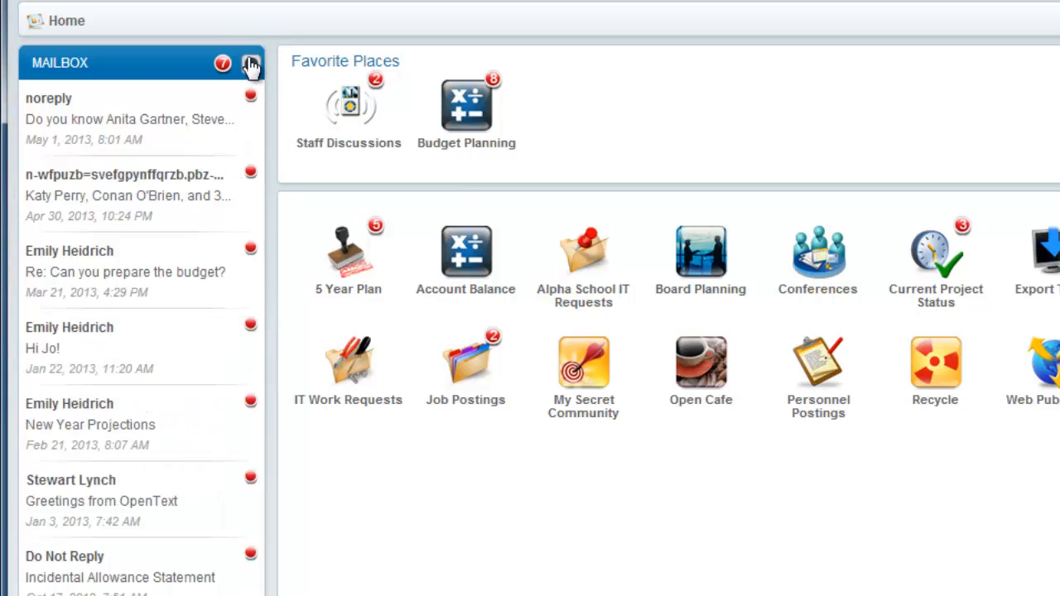
mouse_move(136, 186)
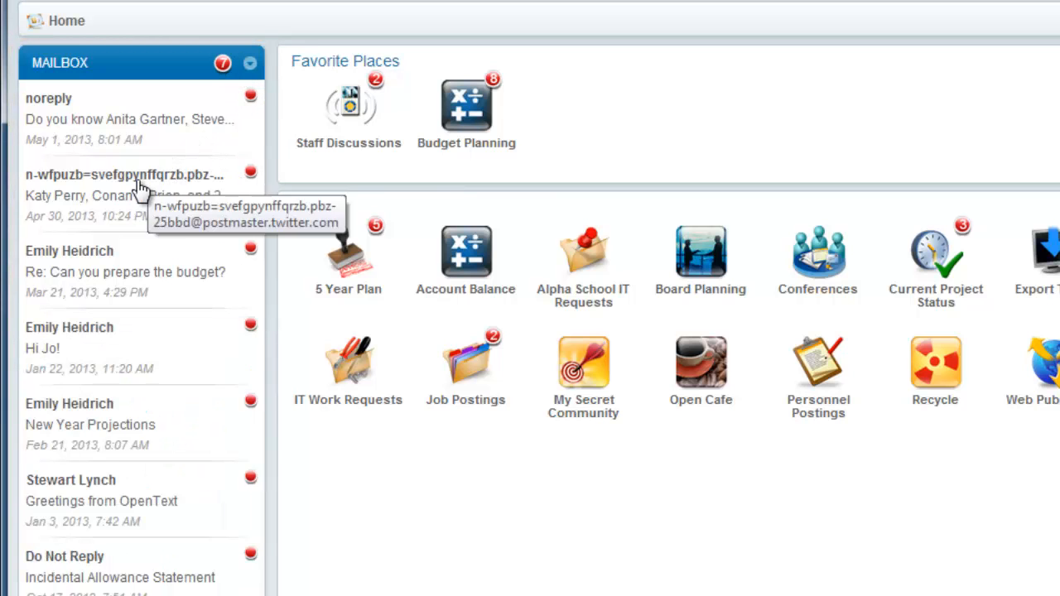
click(124, 174)
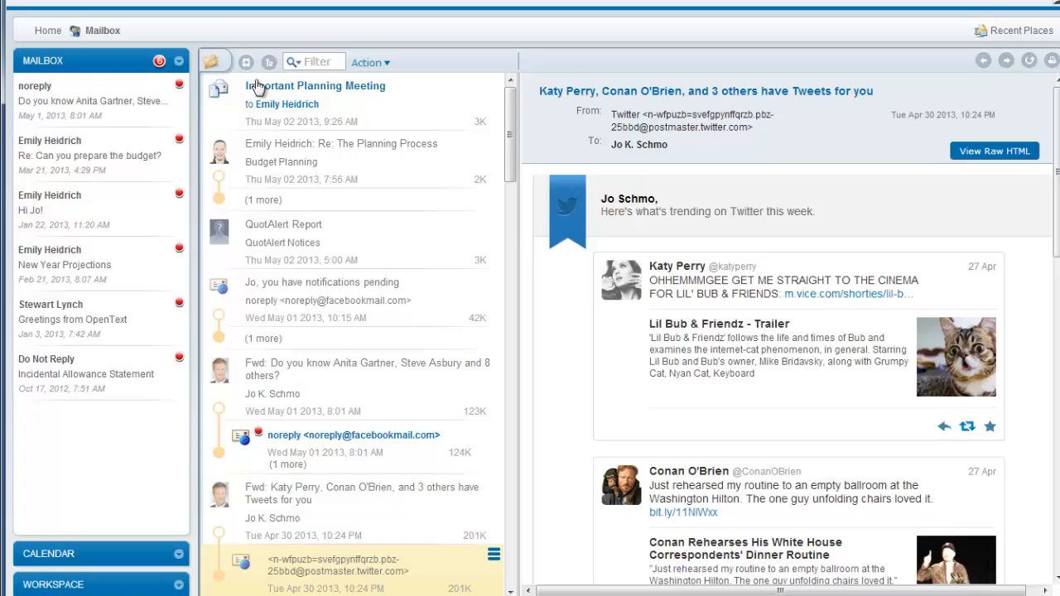
click(47, 29)
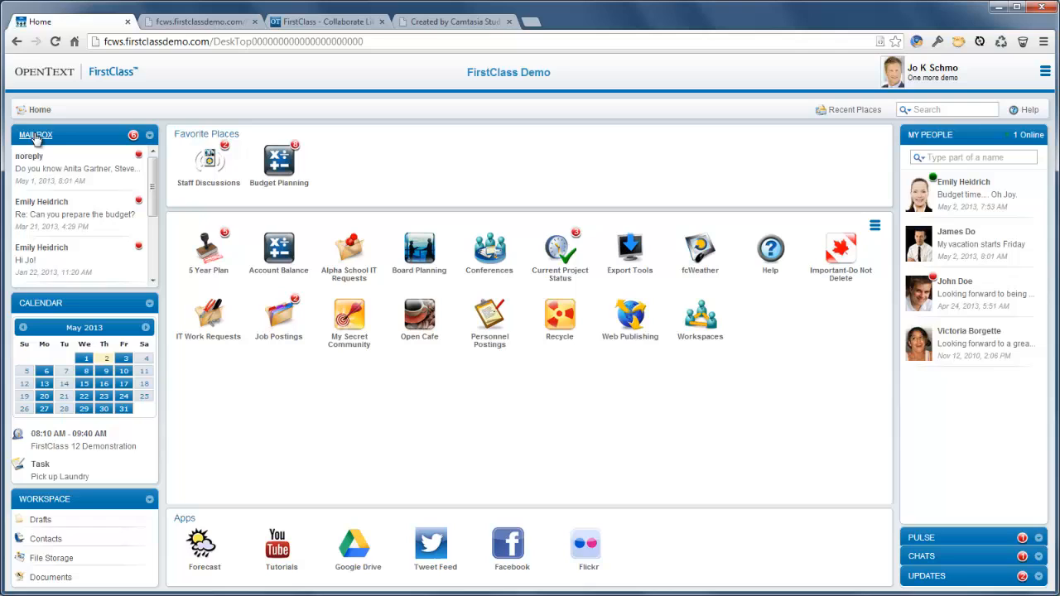
View the full mailbox and come back to the Home desktop
click(37, 134)
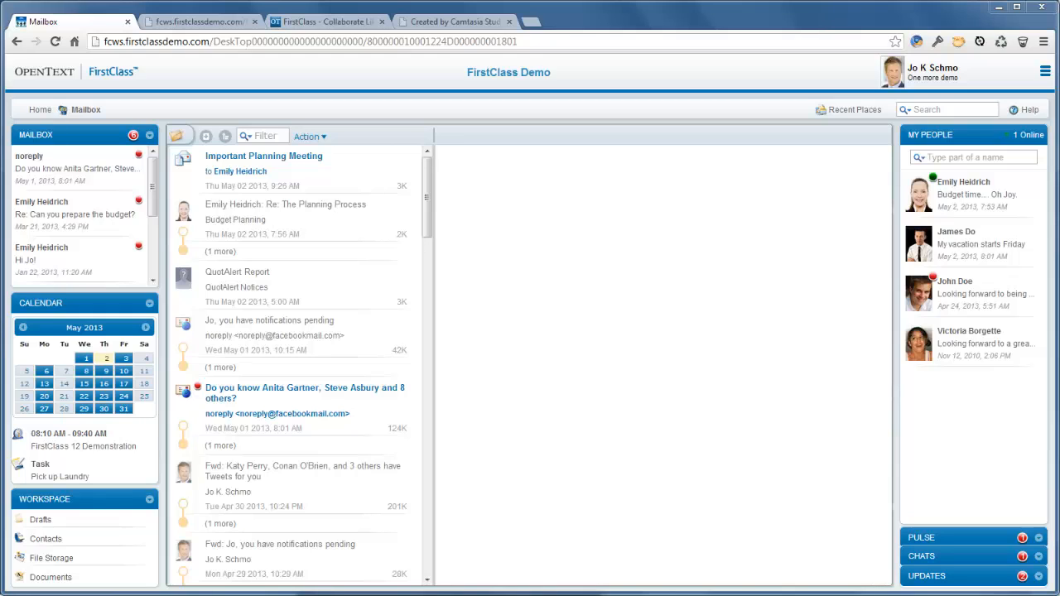
click(40, 109)
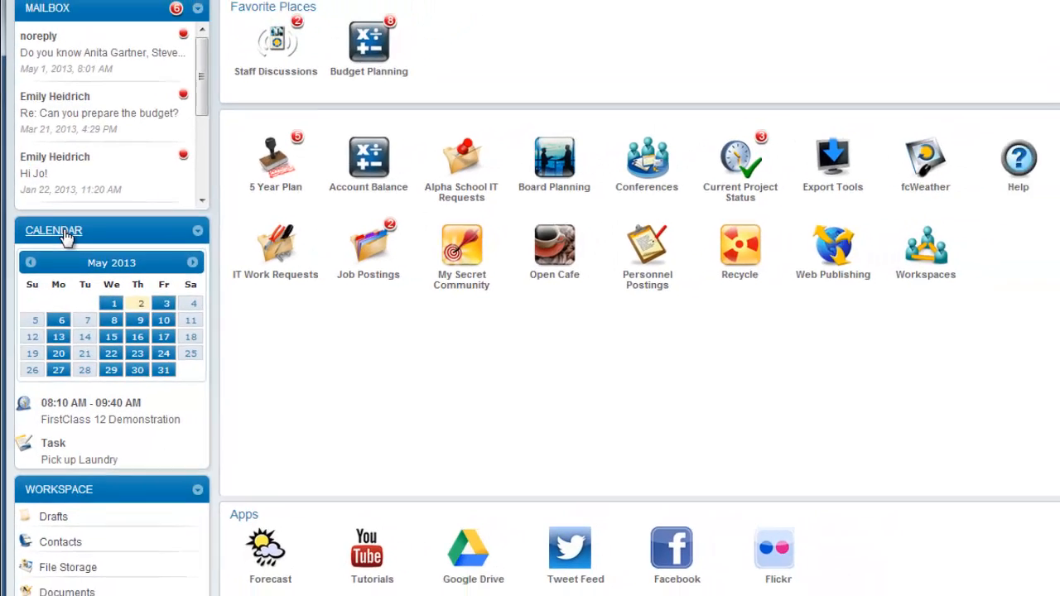
Show the calendar by month for May 2013 and view the FirstClass 12 Demonstration appointment
click(53, 230)
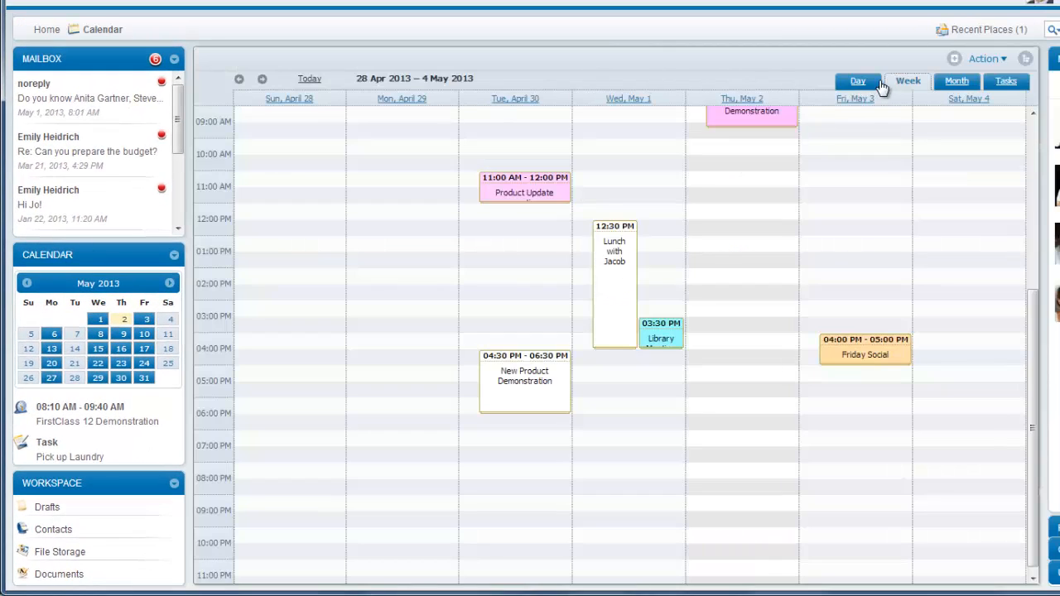
click(958, 79)
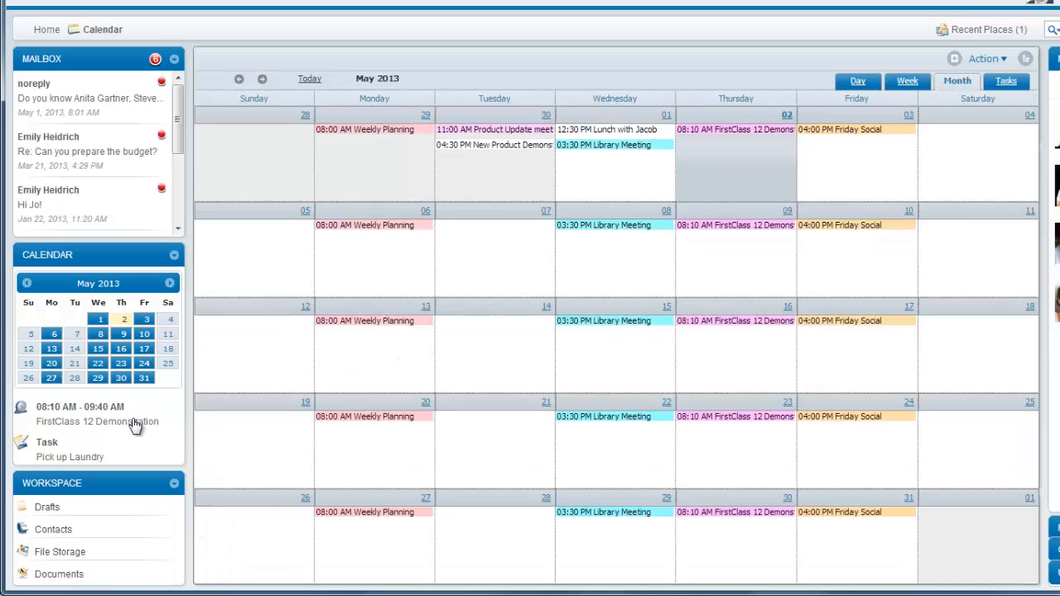
double_click(96, 423)
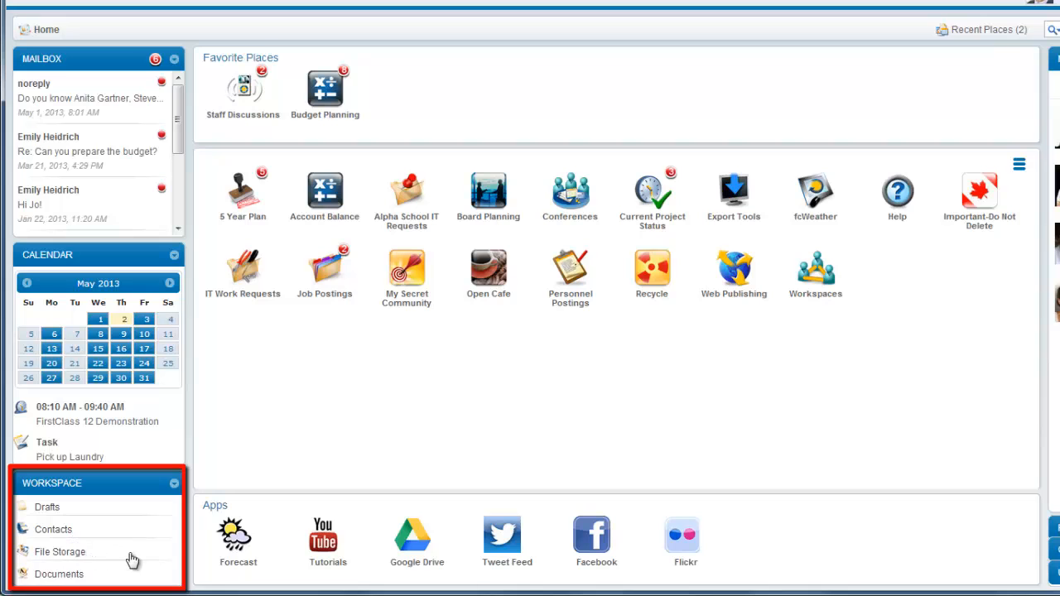
mouse_move(132, 533)
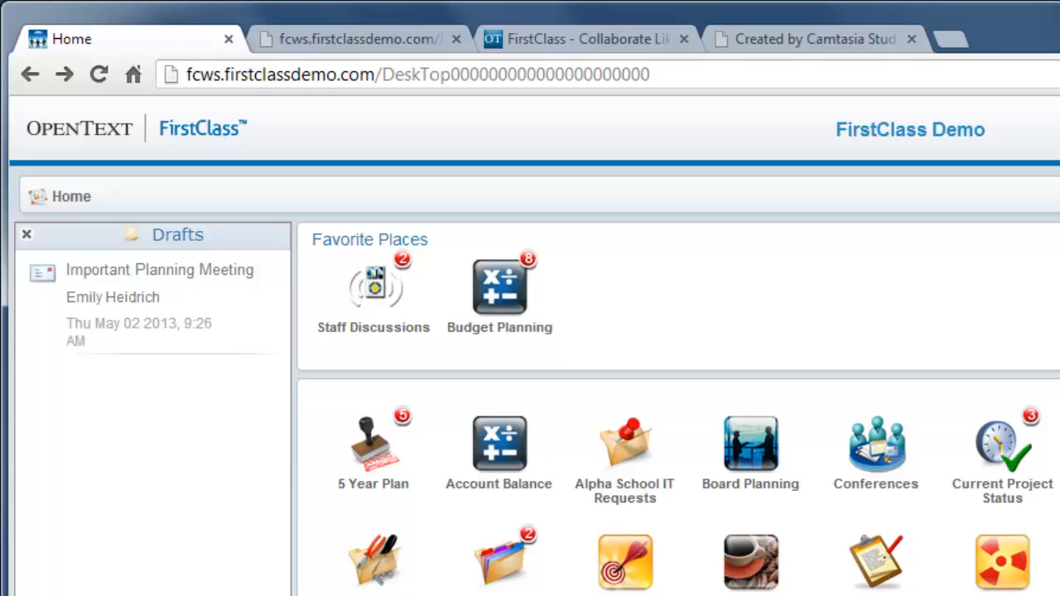
mouse_move(205, 536)
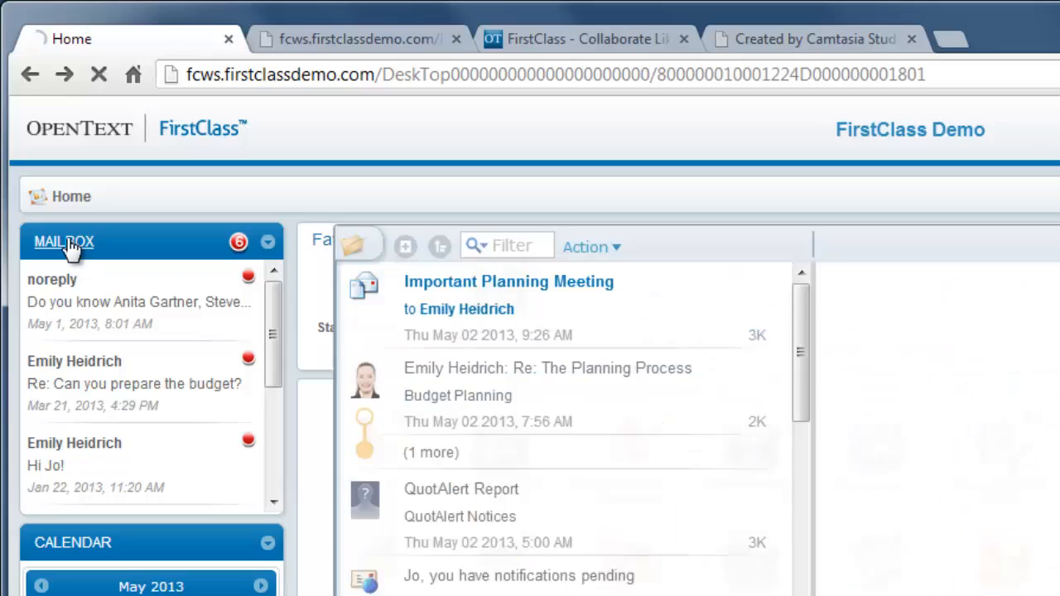
click(63, 242)
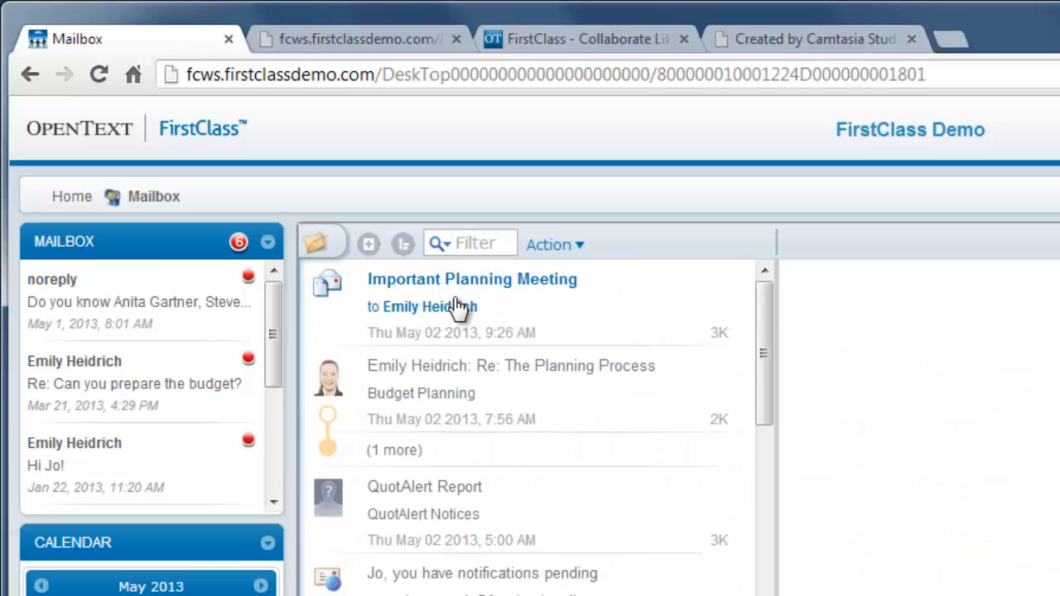
double_click(472, 279)
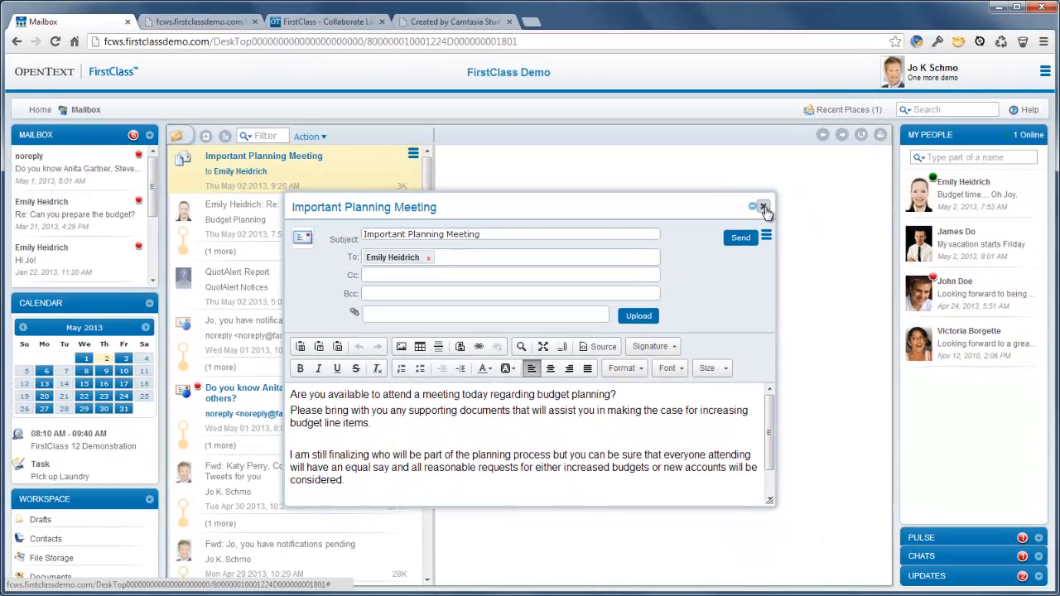
click(762, 205)
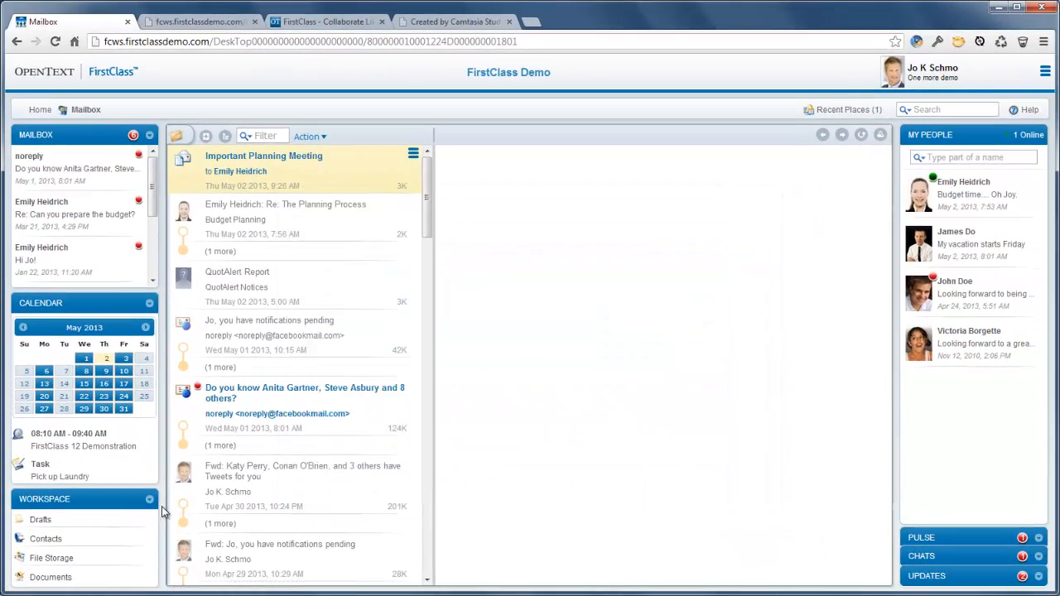
click(40, 520)
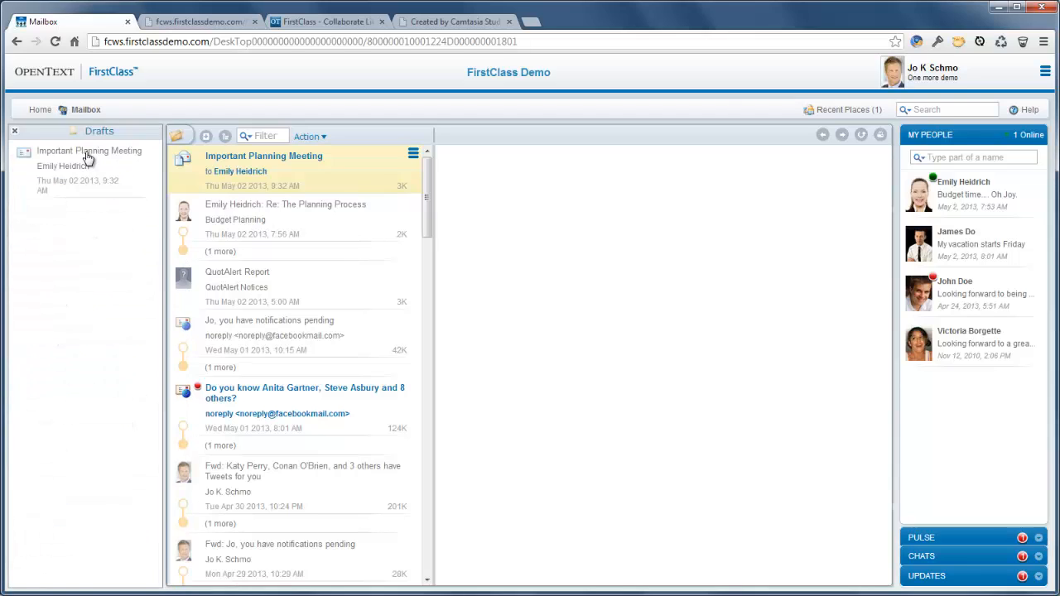
double_click(90, 151)
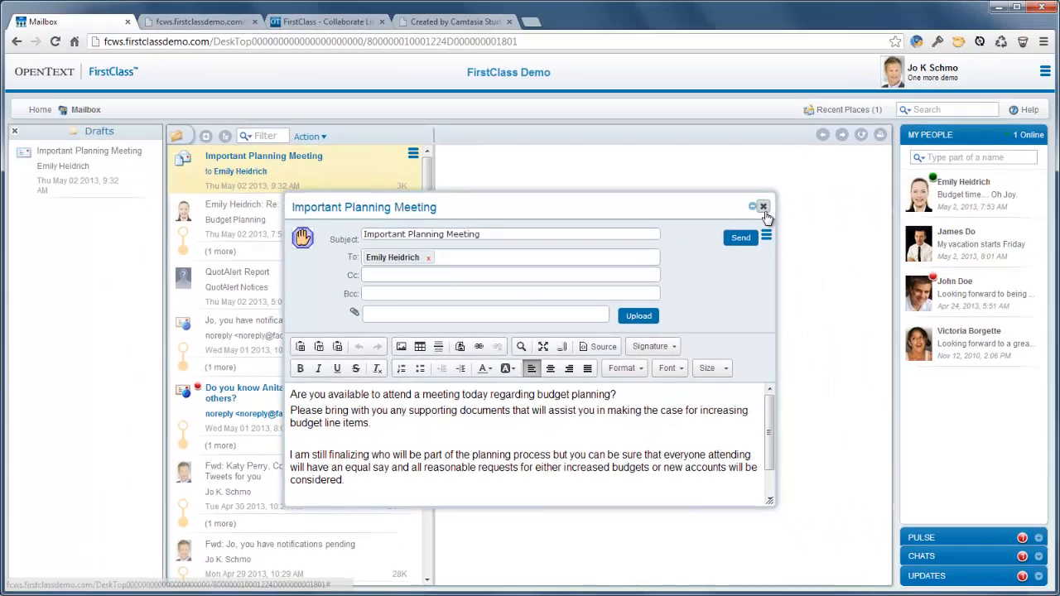
click(762, 205)
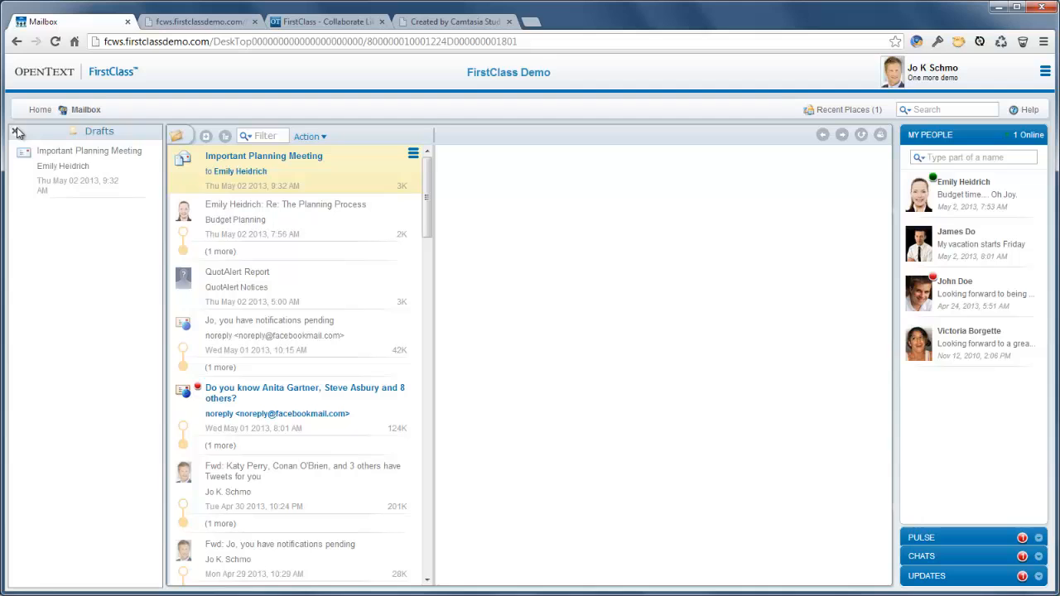
click(15, 132)
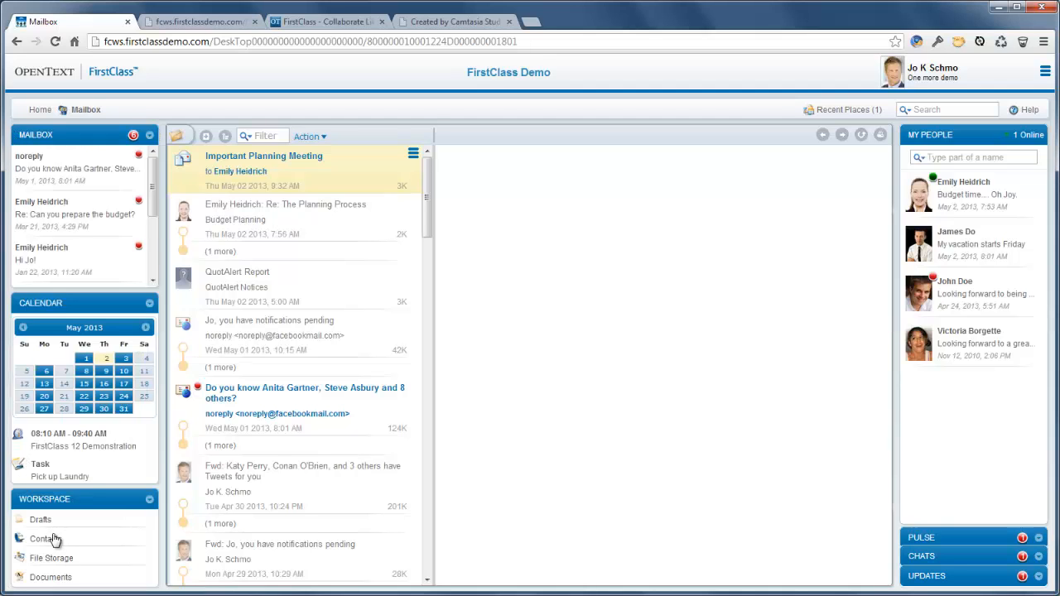
click(46, 540)
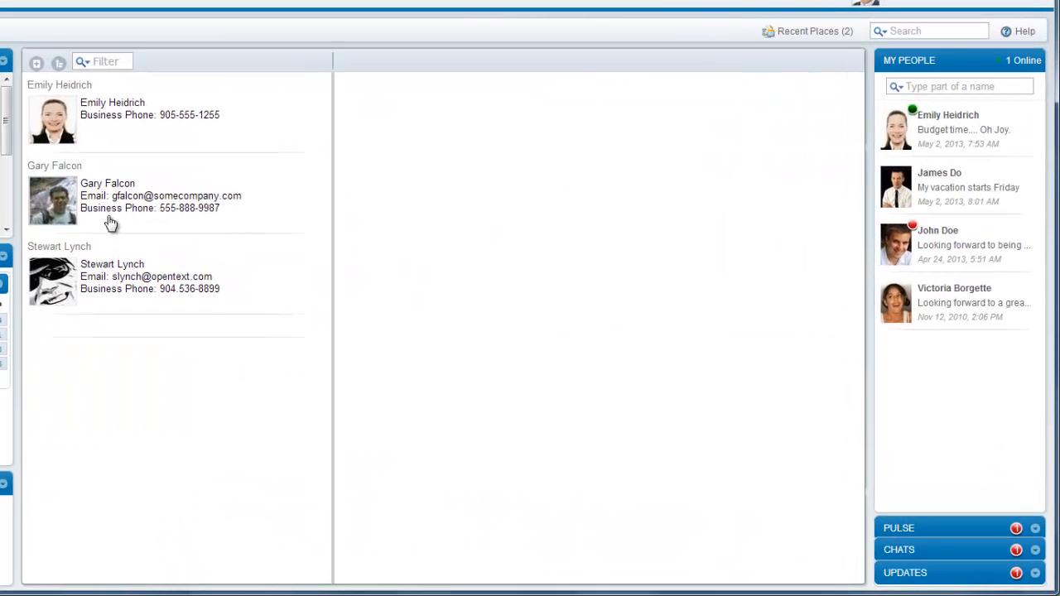
click(120, 116)
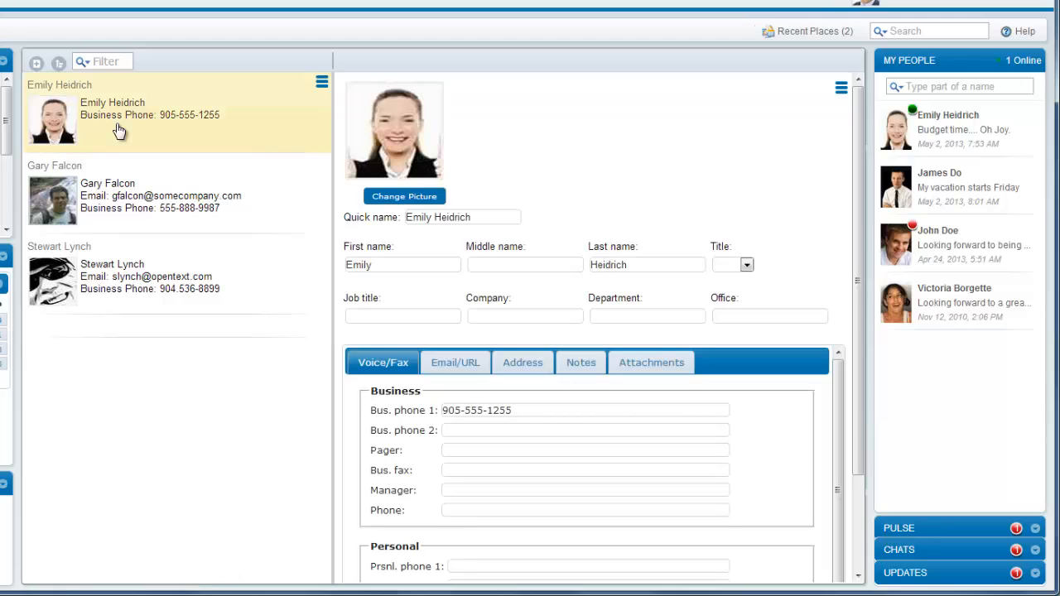
mouse_move(804, 456)
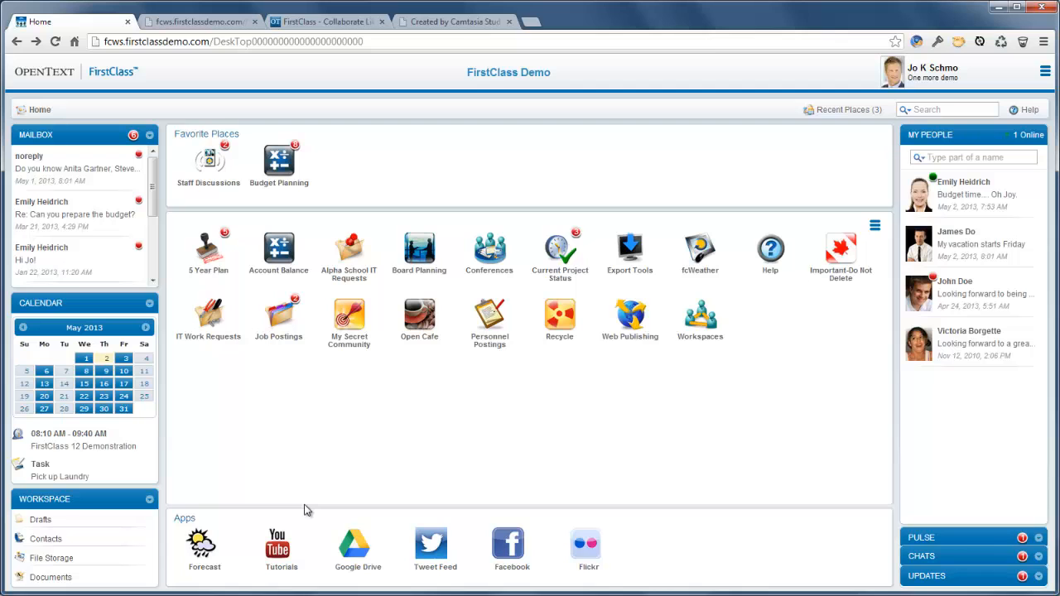
mouse_move(53, 564)
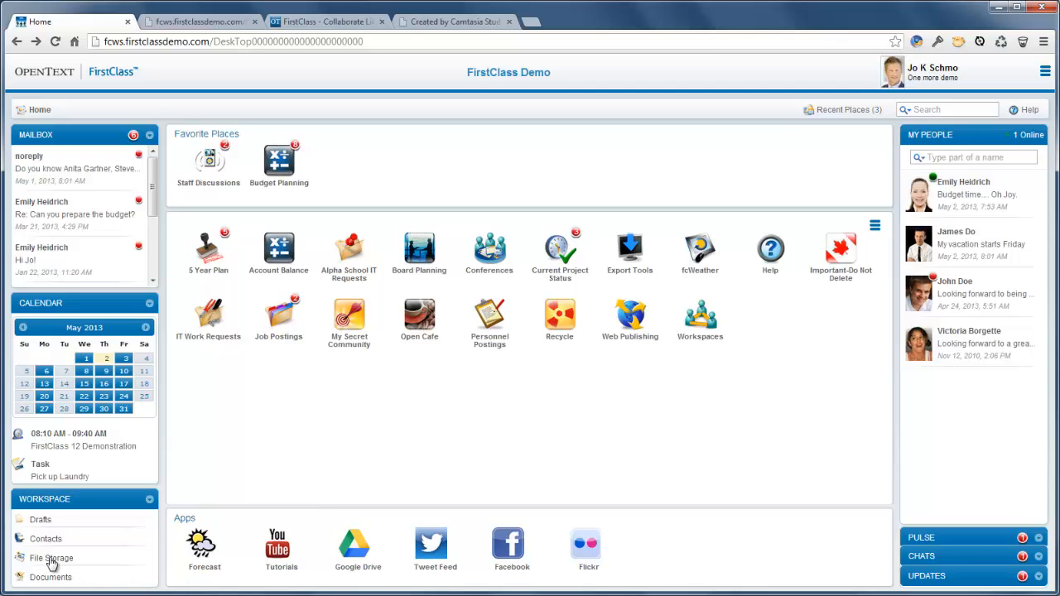
click(51, 557)
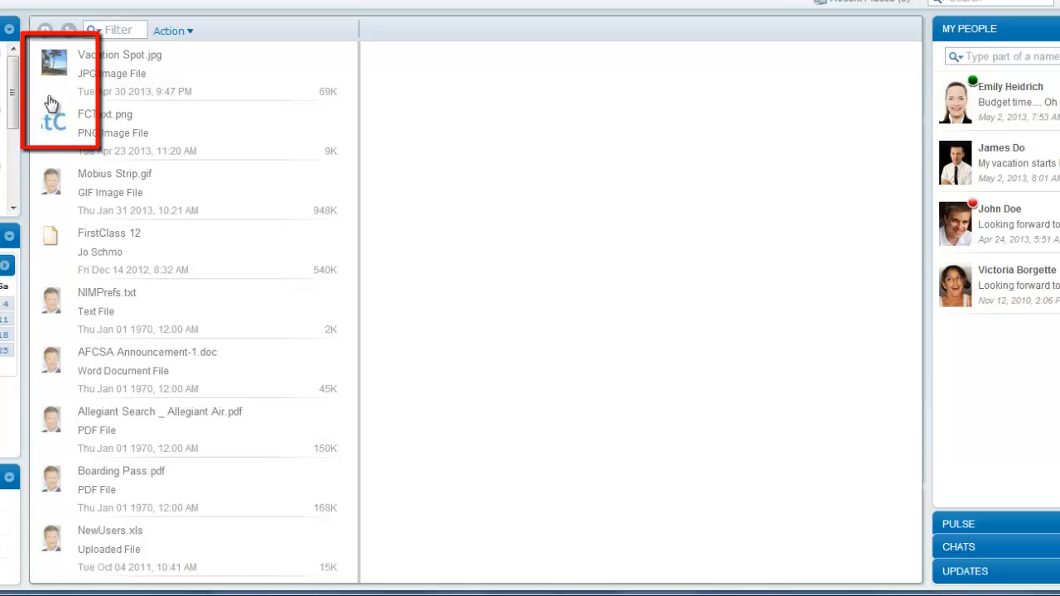
mouse_move(58, 131)
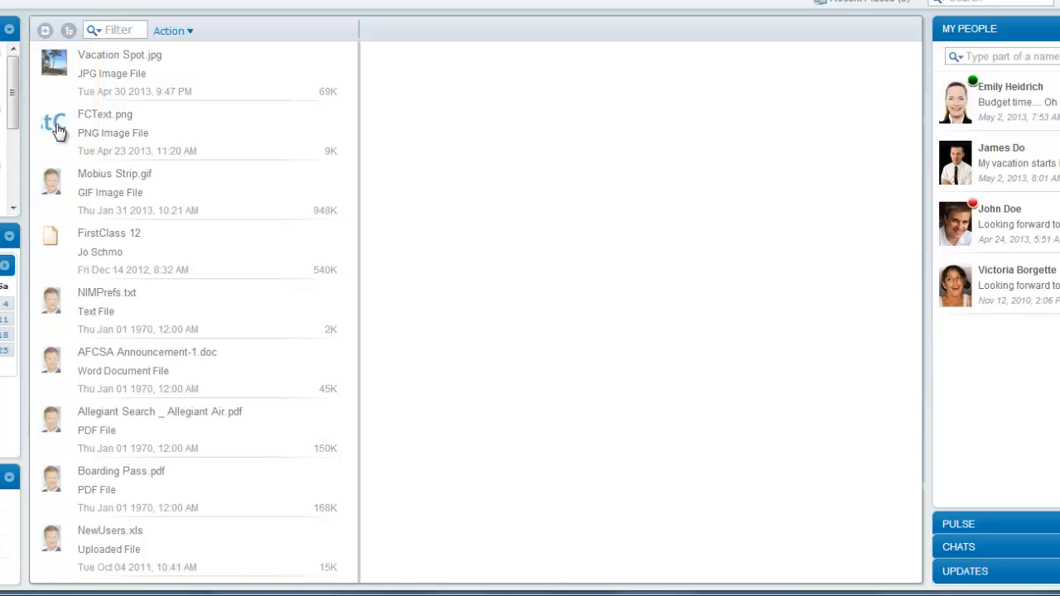
mouse_move(63, 136)
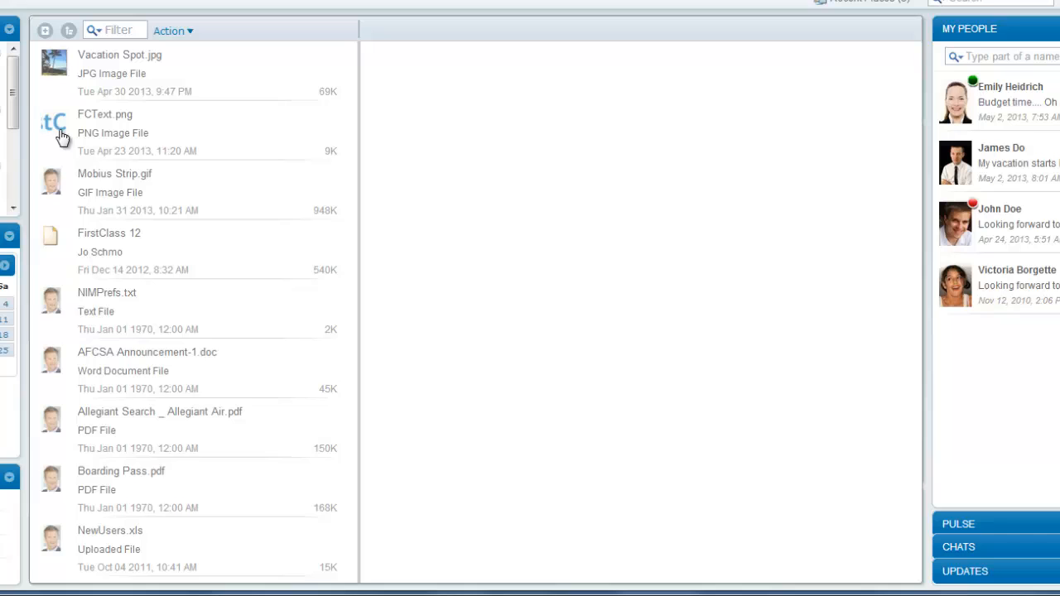
click(110, 232)
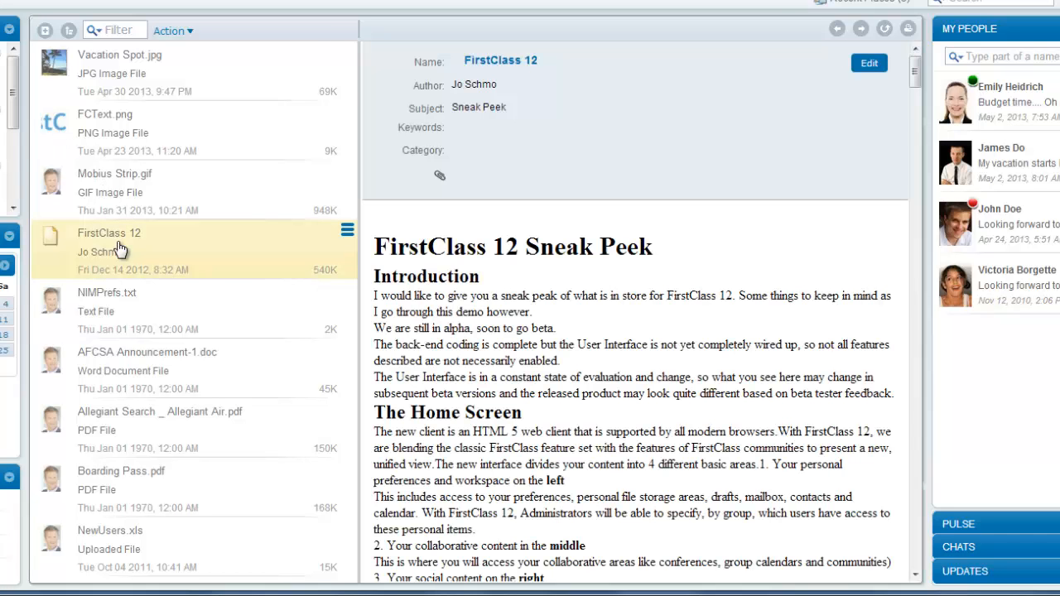
mouse_move(133, 73)
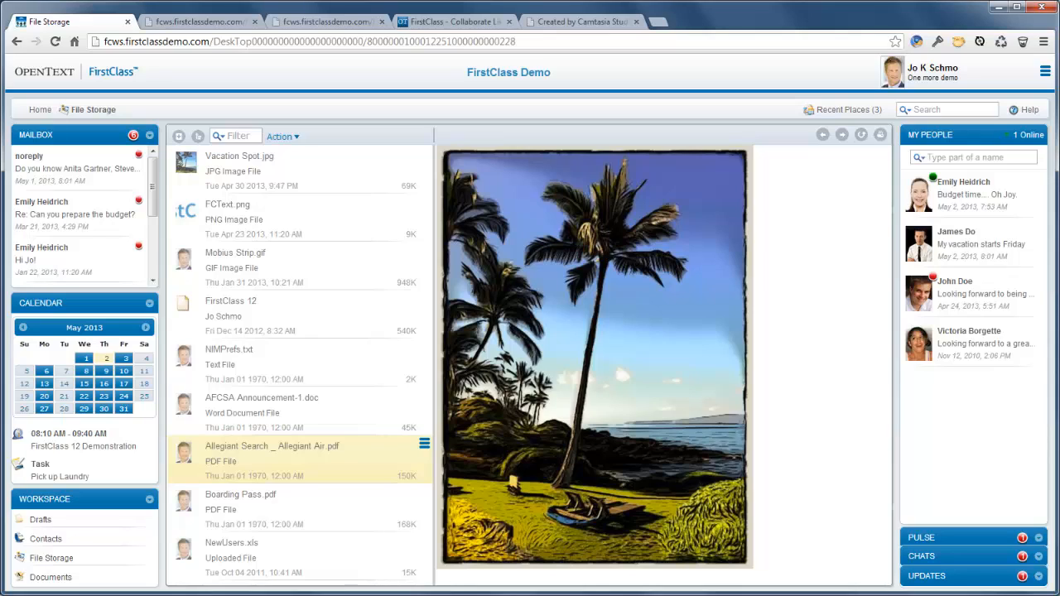
mouse_move(30, 119)
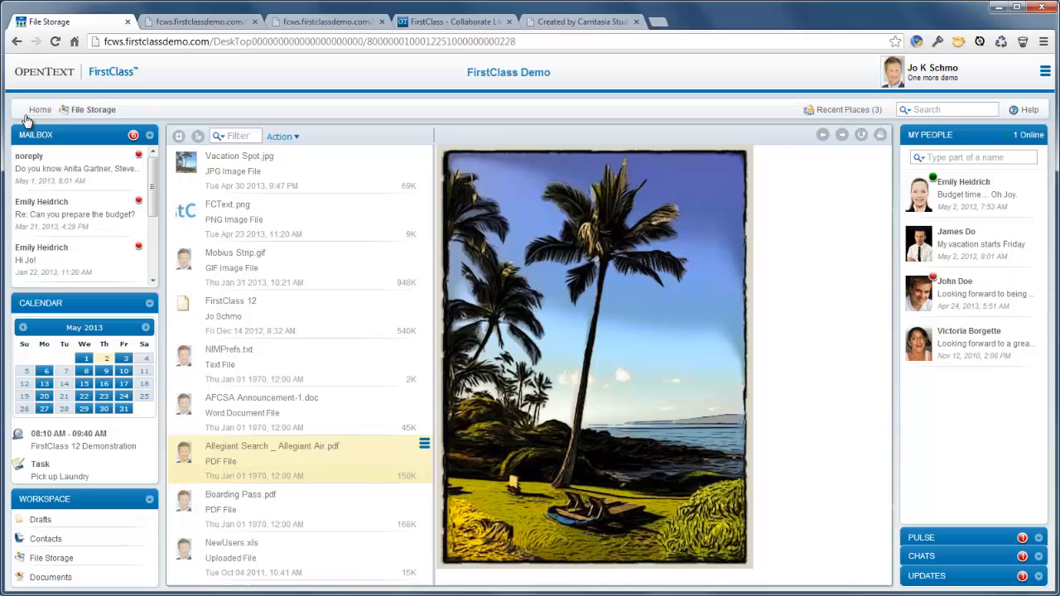
click(40, 109)
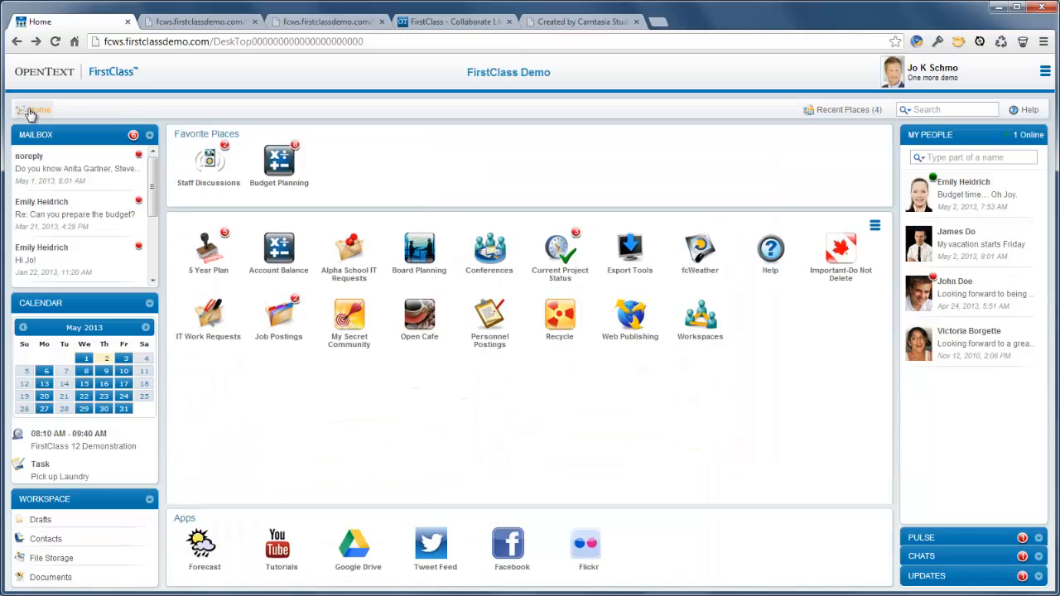